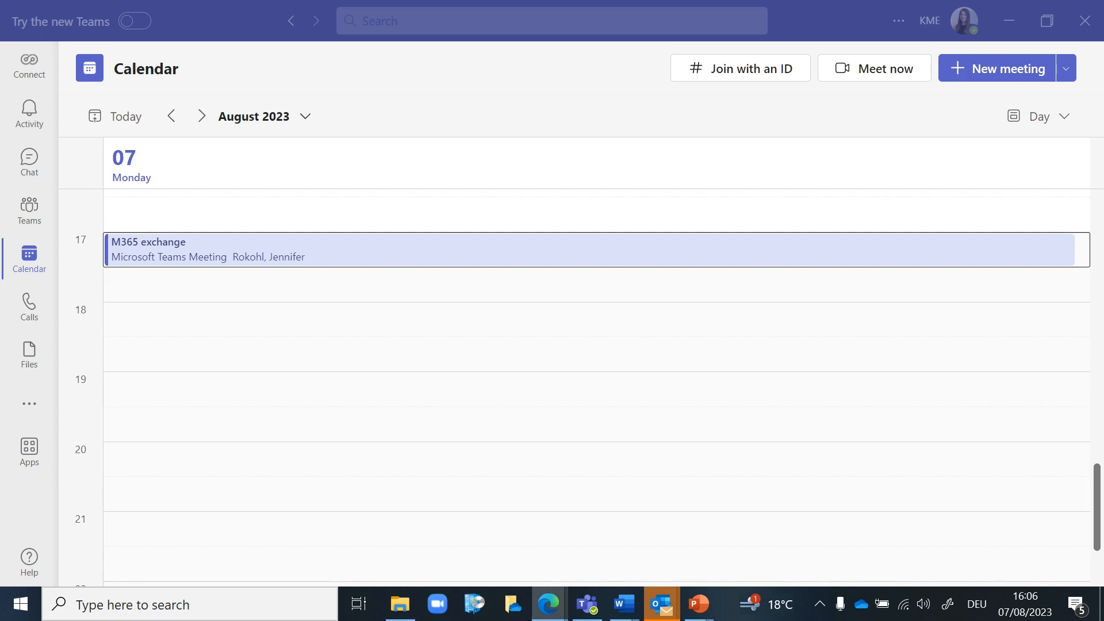
pyautogui.moveTo(342, 265)
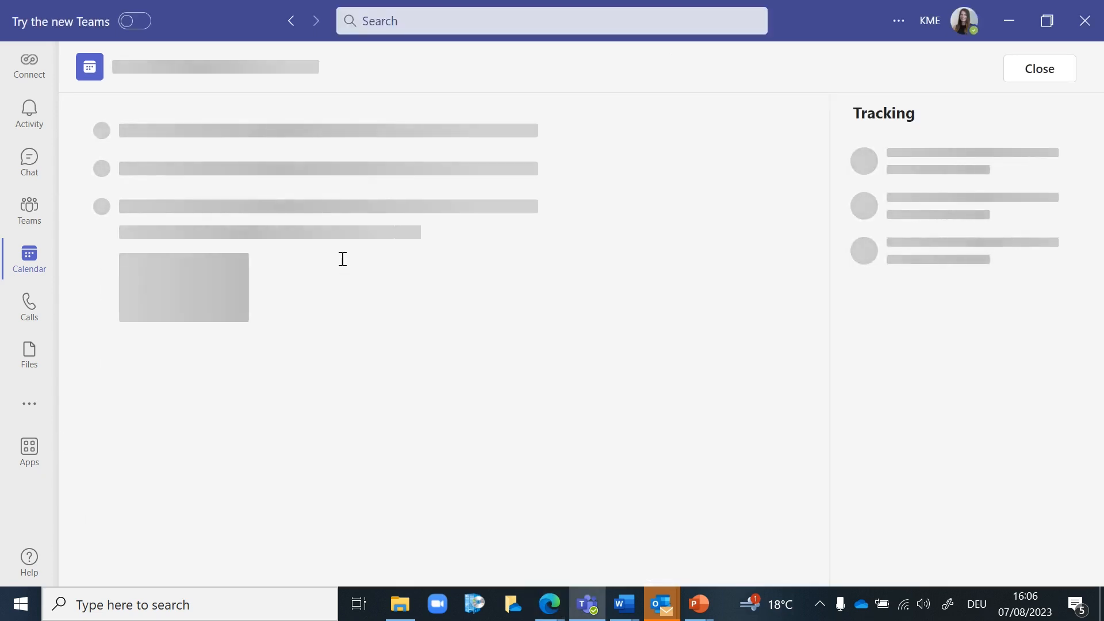
# - Bring up the M365 exchange meeting's additional options menu from the meeting toolbar
pyautogui.click(544, 111)
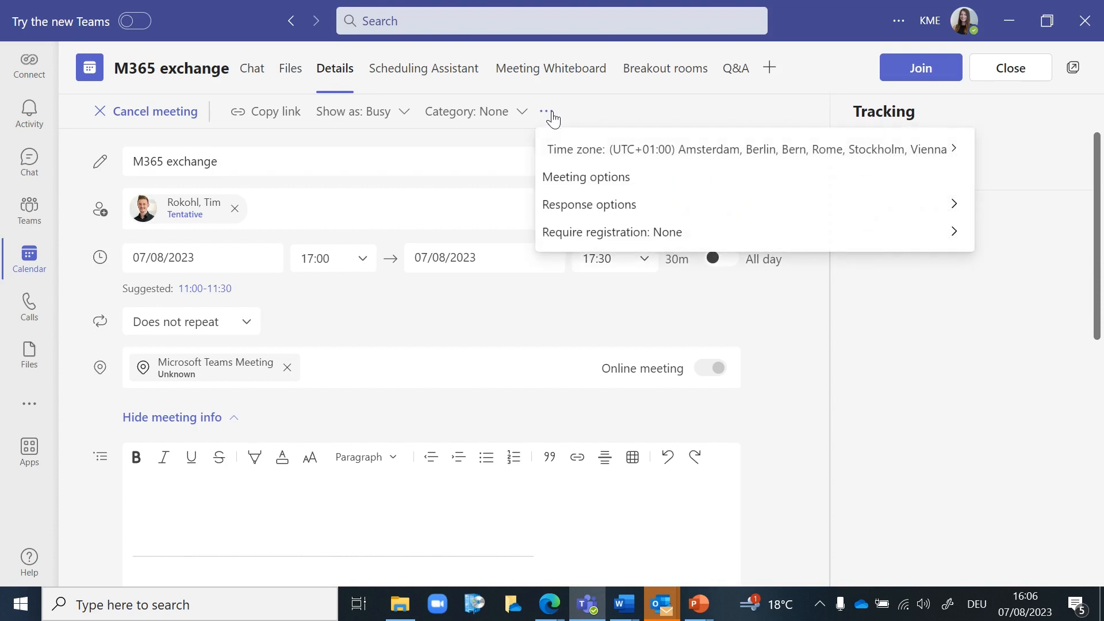
pyautogui.moveTo(28, 210)
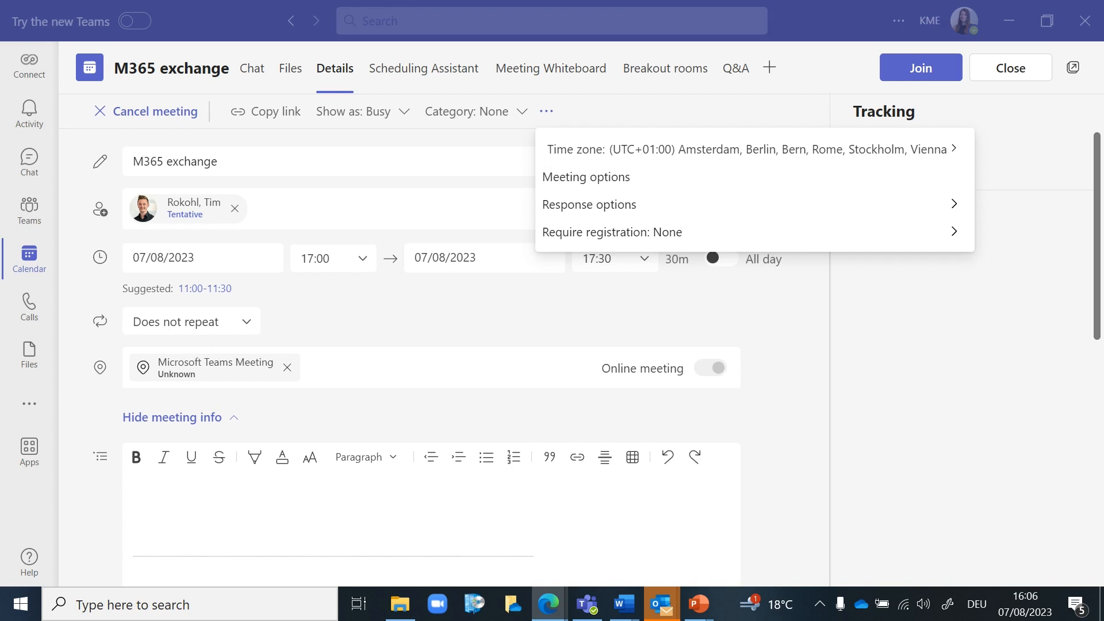
# - Switch the Q&A setting to Yes in Meeting options and save the change
pyautogui.click(585, 177)
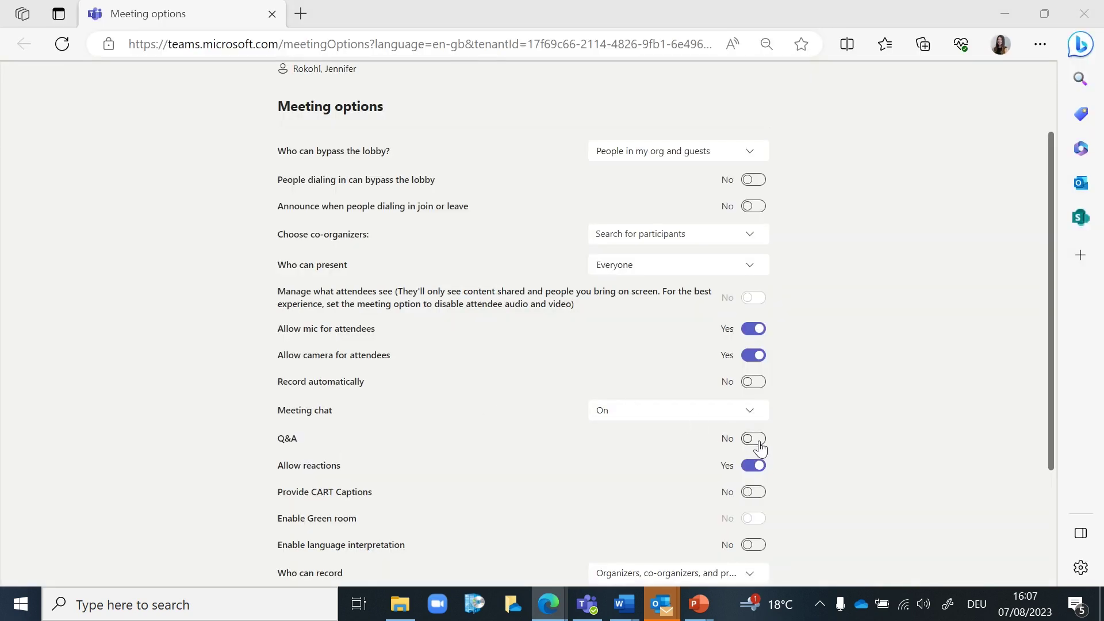
pyautogui.click(752, 438)
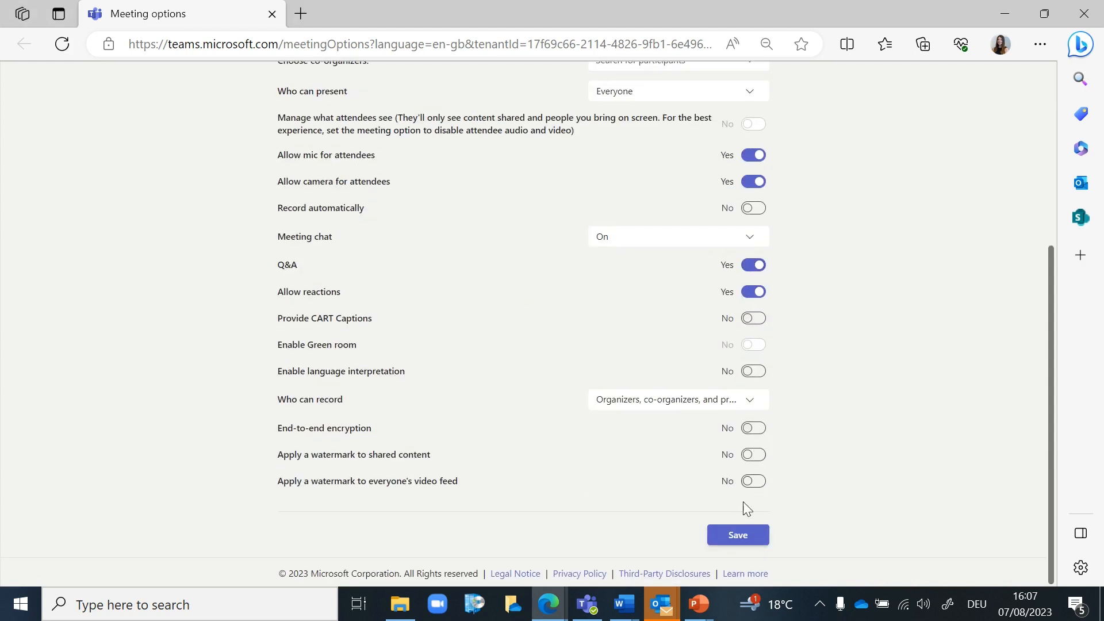
pyautogui.click(736, 535)
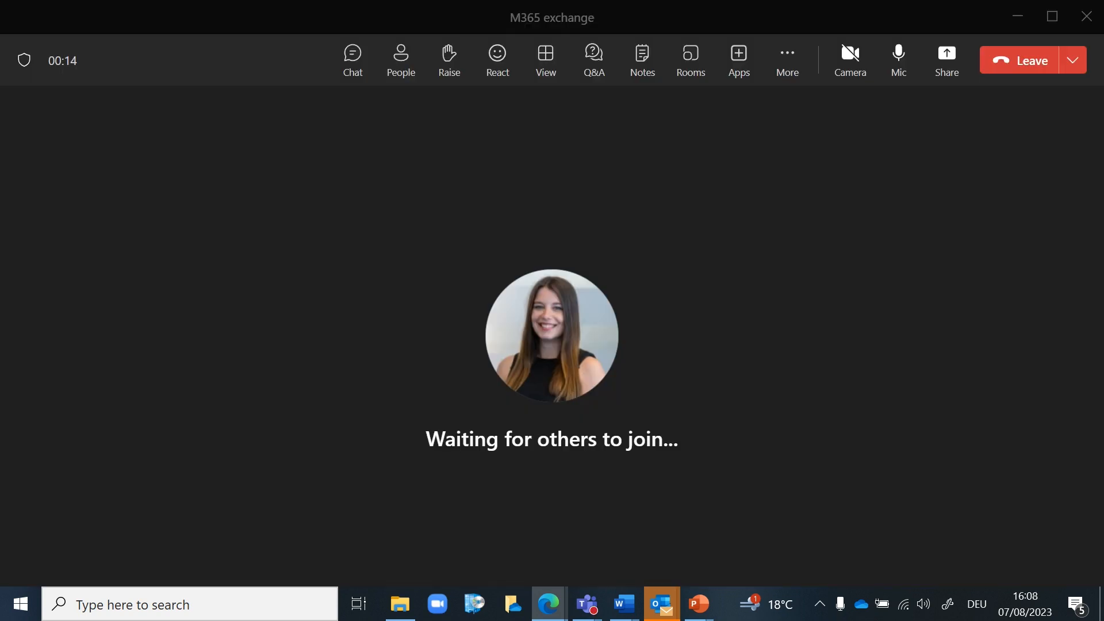
pyautogui.moveTo(378, 414)
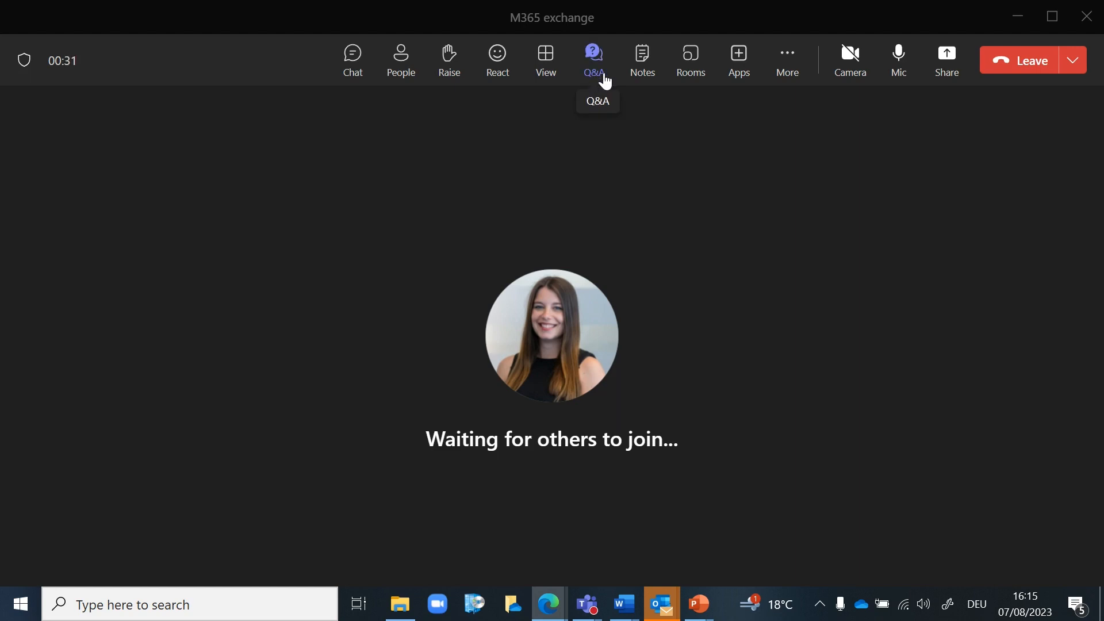
# - Show the Q&A pane in the joined meeting, revealing the participant's roadmap question
pyautogui.click(594, 60)
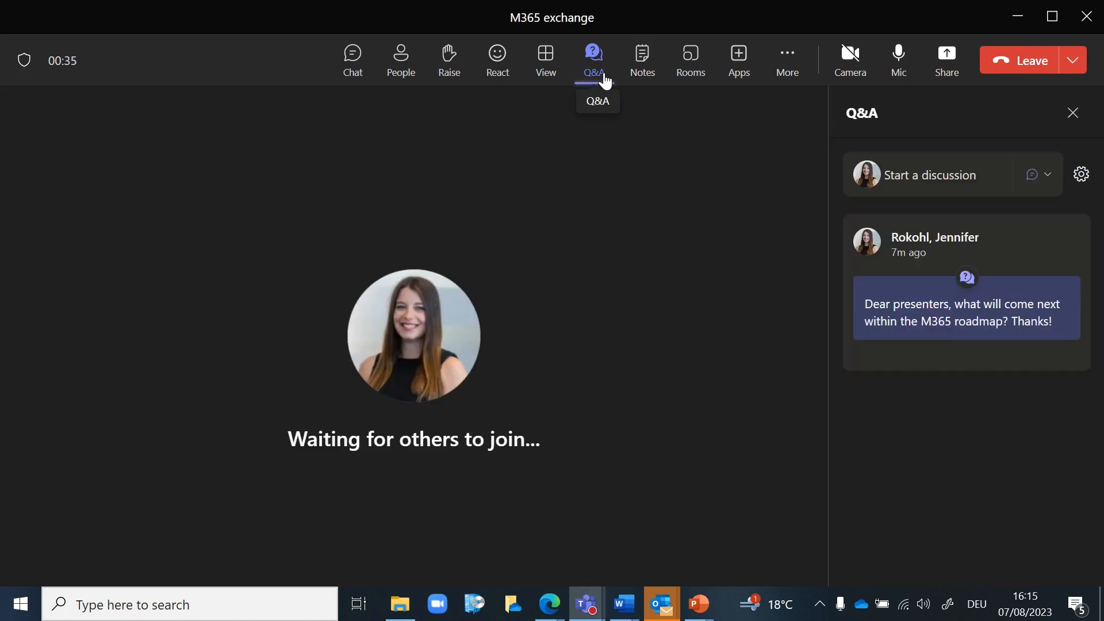
pyautogui.moveTo(965, 306)
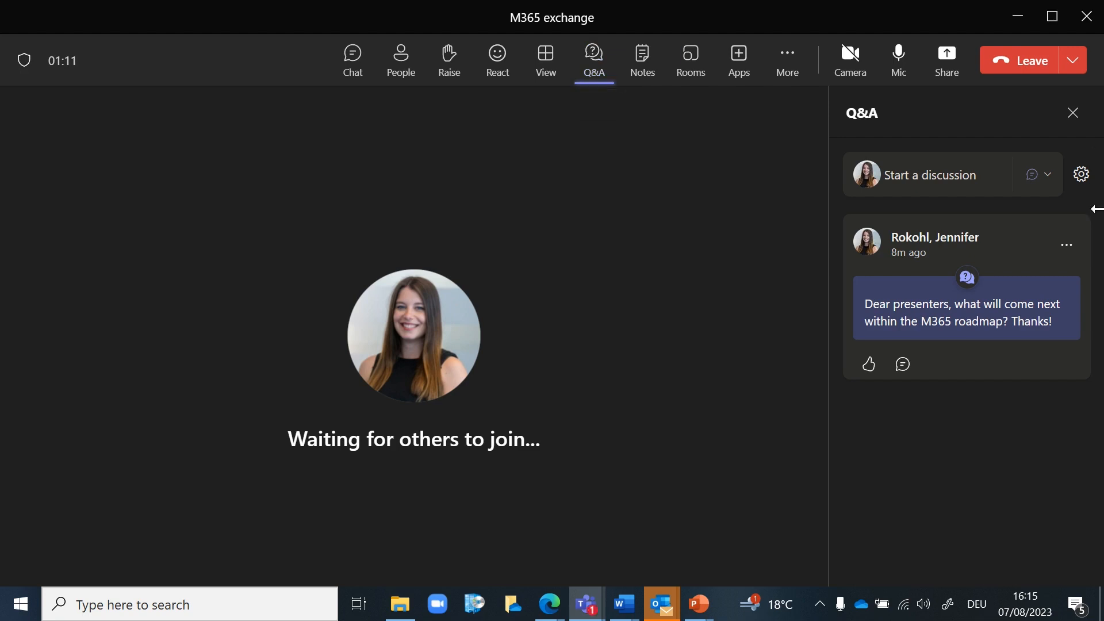
# - Enable Moderate questions in the Q&A settings and save it
pyautogui.click(1080, 174)
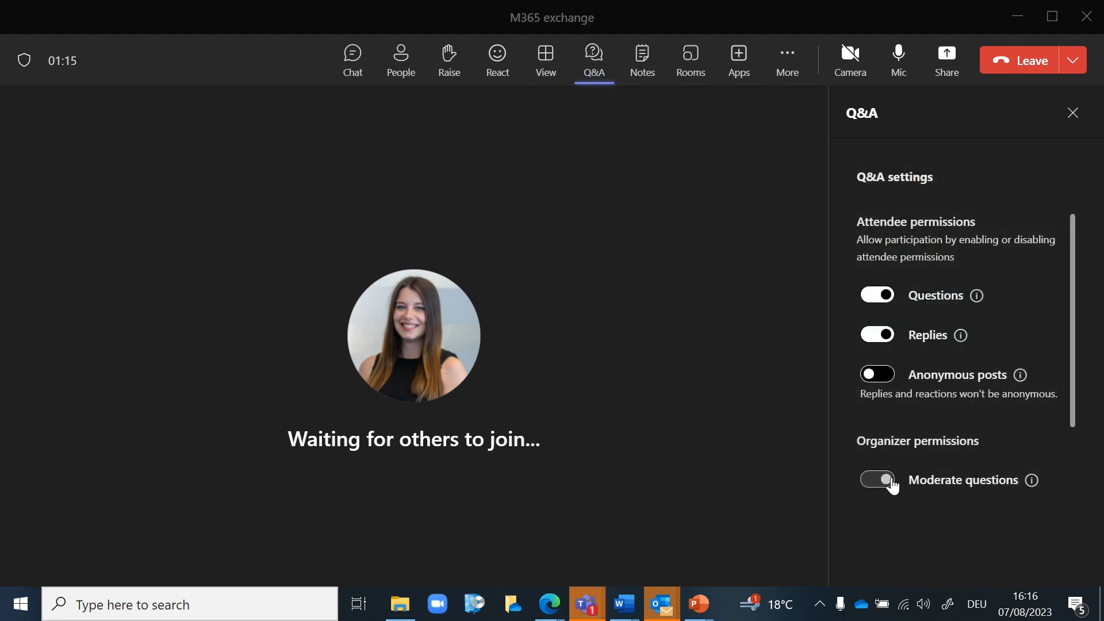
pyautogui.click(876, 479)
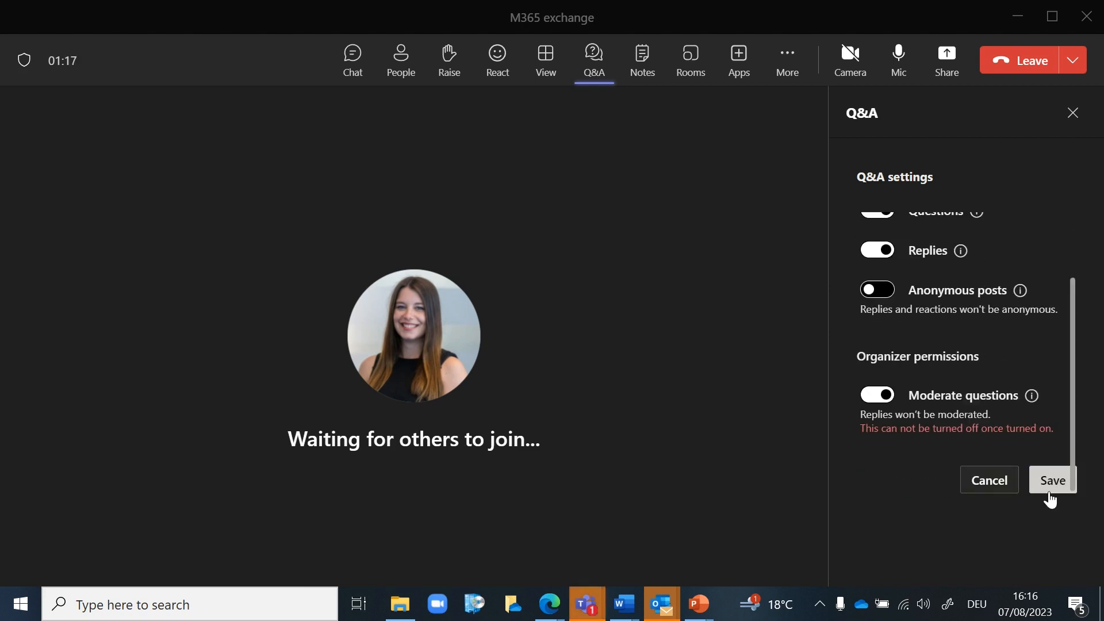
pyautogui.click(1051, 480)
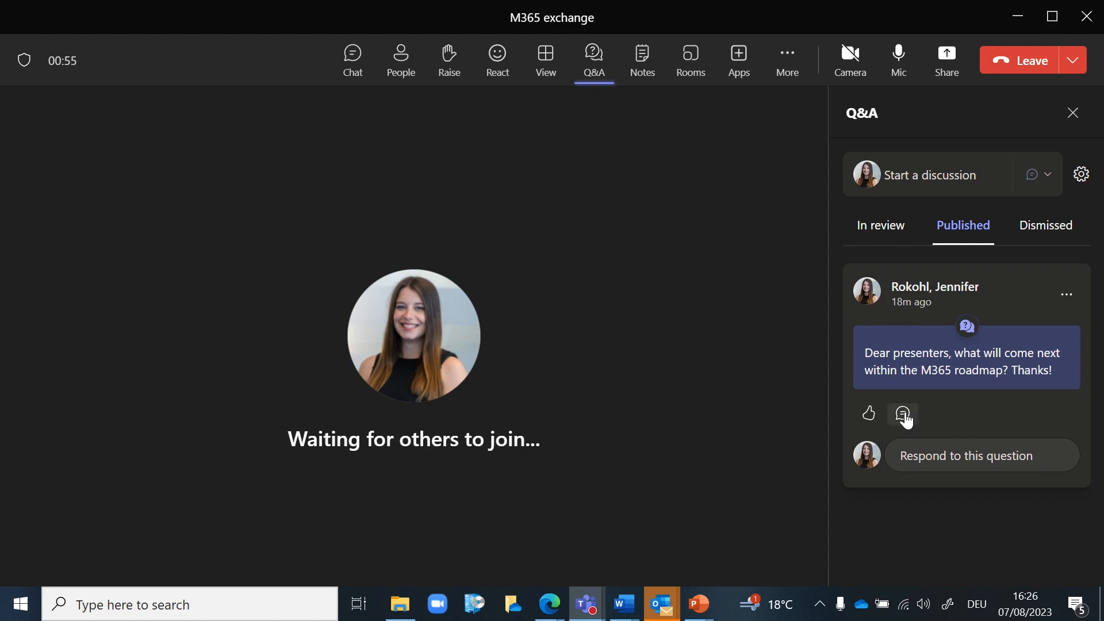
# - Start a reply to the roadmap question and react to it with a thumbs-up
pyautogui.click(903, 414)
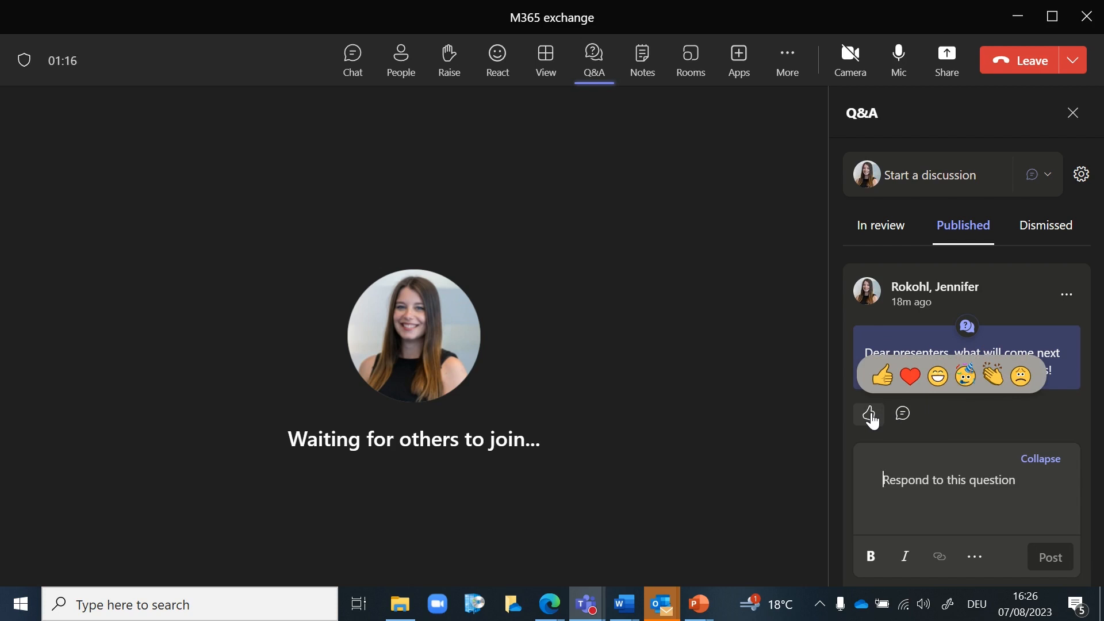
pyautogui.click(870, 413)
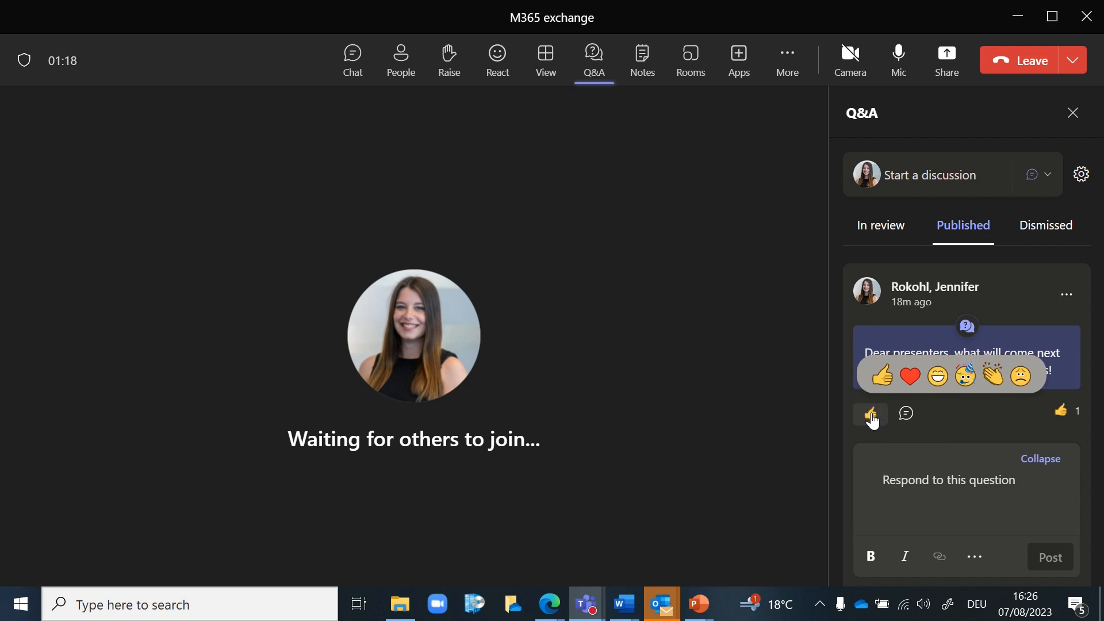